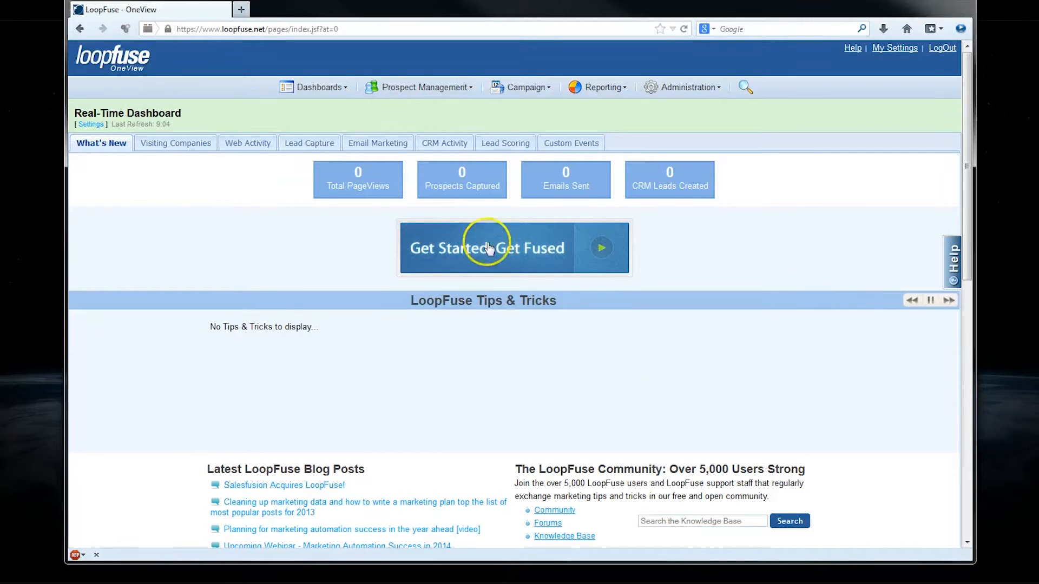
pyautogui.moveTo(601, 389)
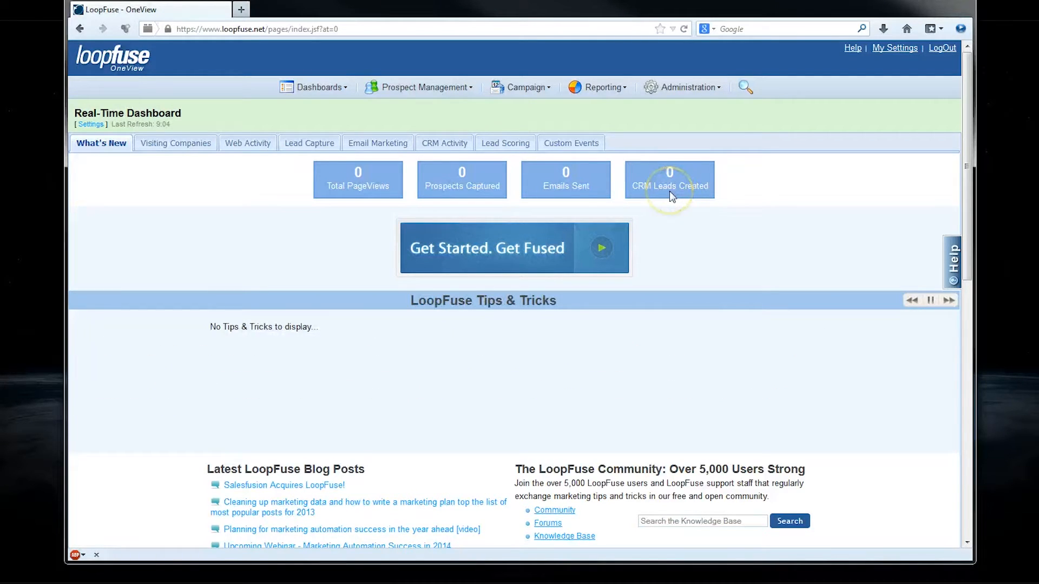
pyautogui.moveTo(222, 227)
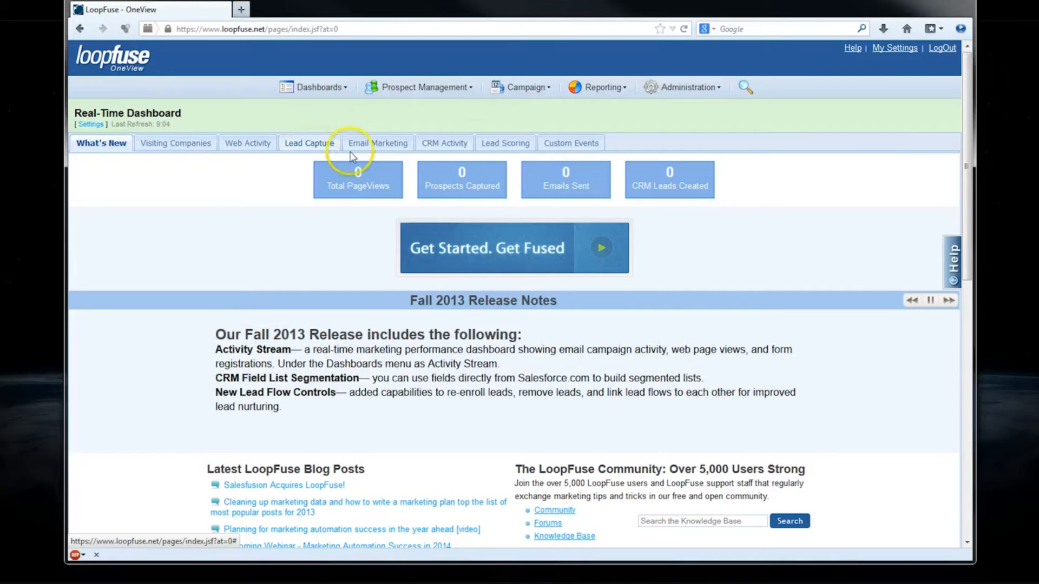
pyautogui.moveTo(383, 154)
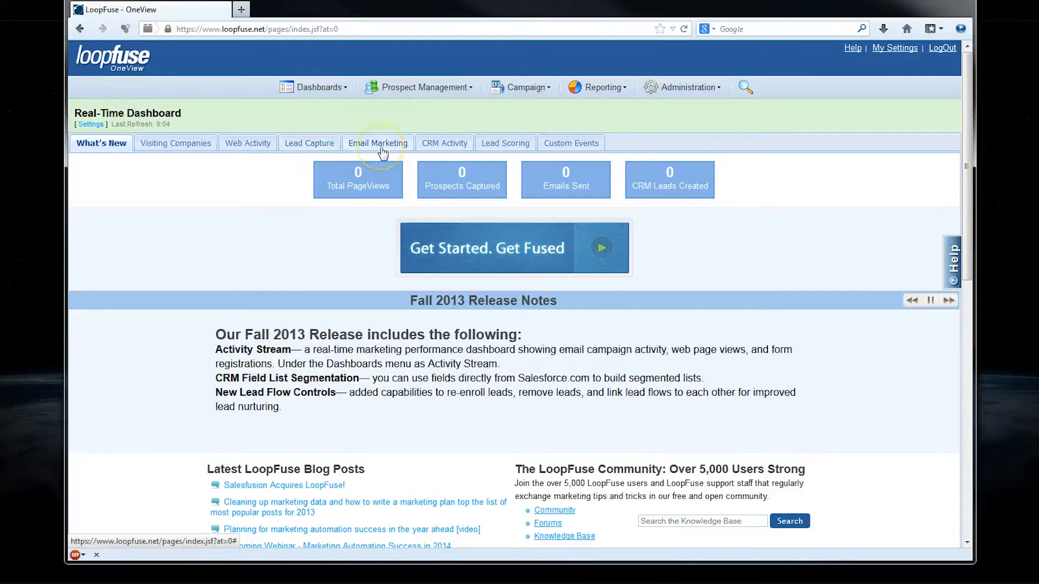
# Show the Email Marketing view, whose totals read zero sent, opens, clicks and bounces
pyautogui.click(377, 143)
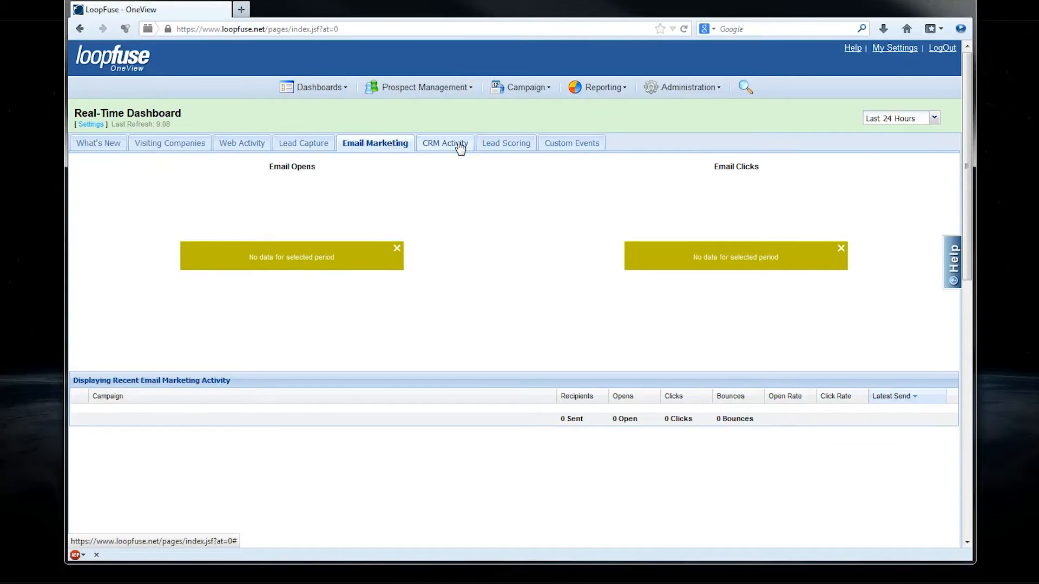
pyautogui.click(459, 144)
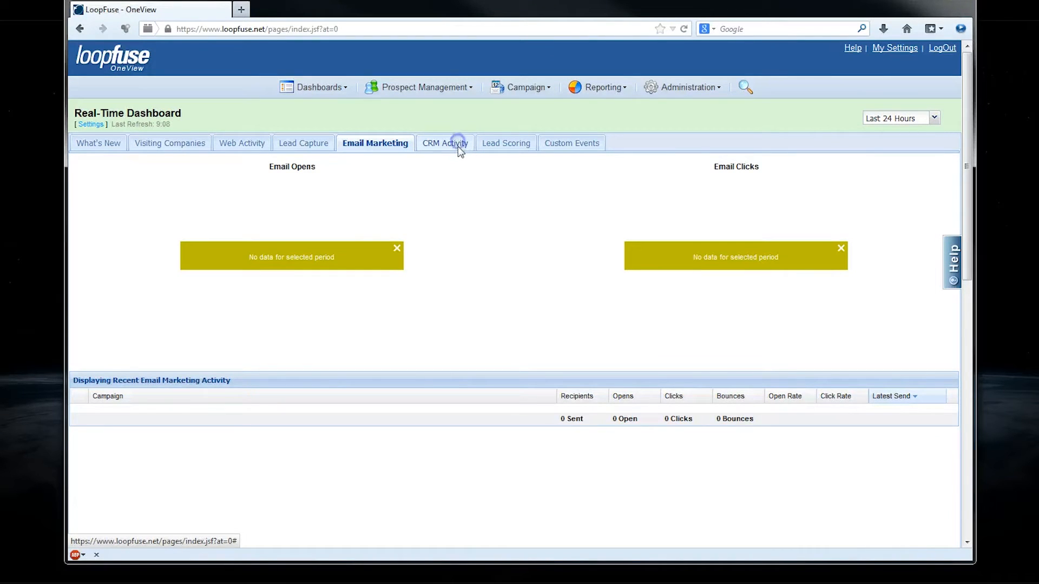
# Display the CRM Activity view, which reports no leads created and suggests CRM integration
pyautogui.click(443, 143)
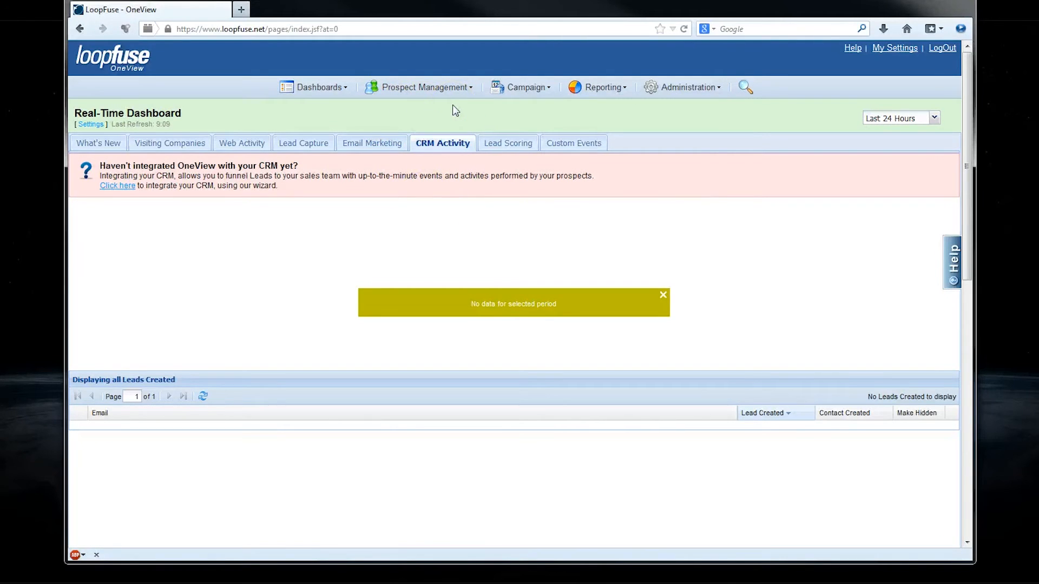
pyautogui.click(426, 87)
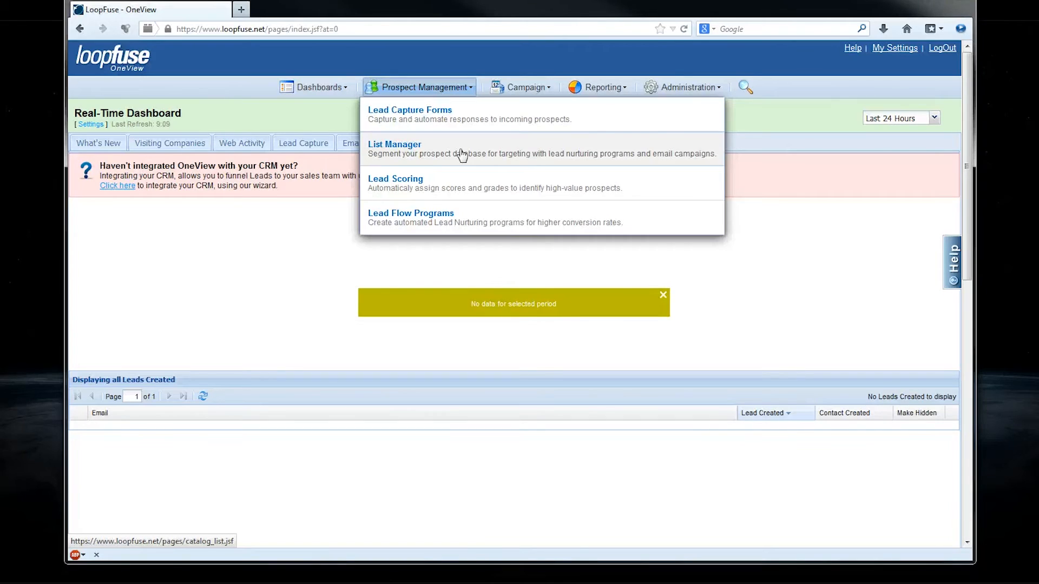
pyautogui.moveTo(463, 192)
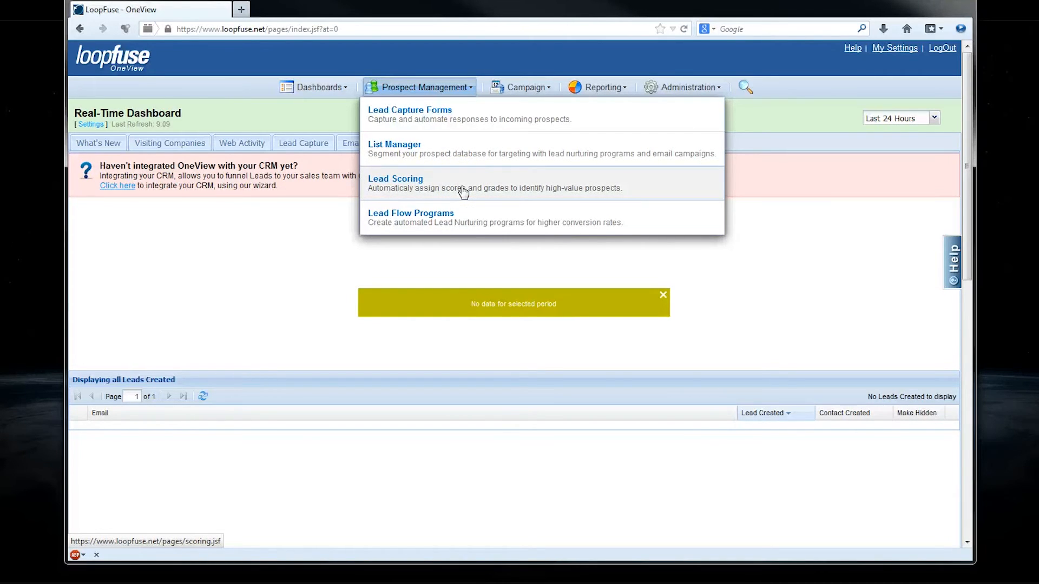
# Choose Lead Flow Programs, listing Export to CRM and Test Trial Signup Nurture
pyautogui.click(411, 213)
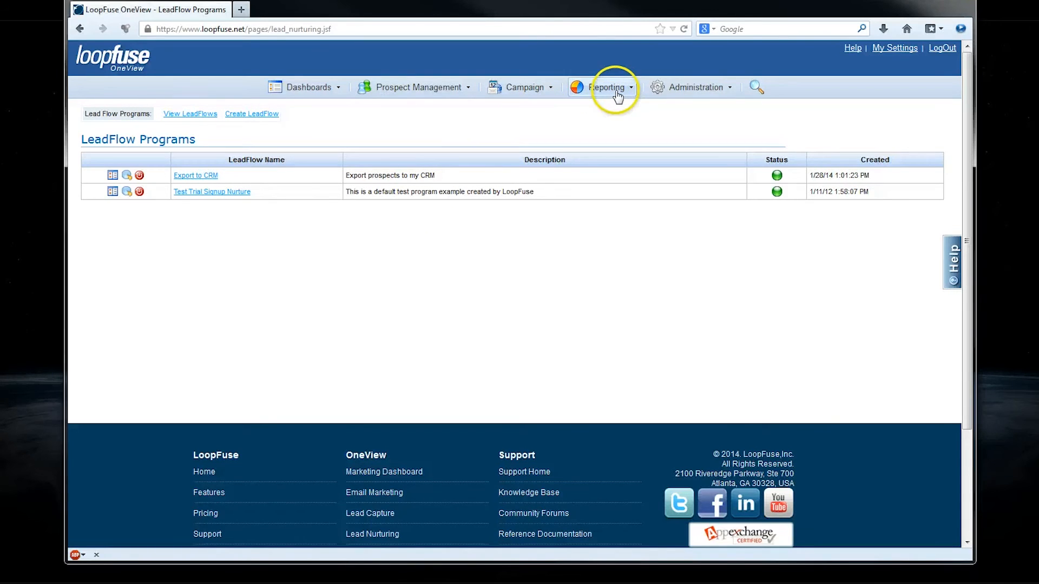
pyautogui.click(606, 87)
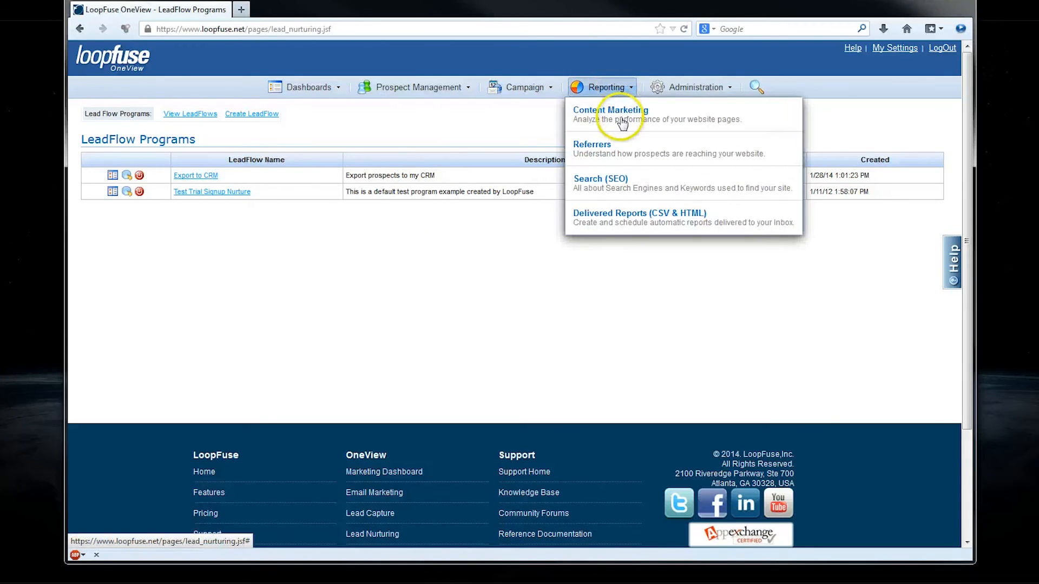
pyautogui.moveTo(715, 145)
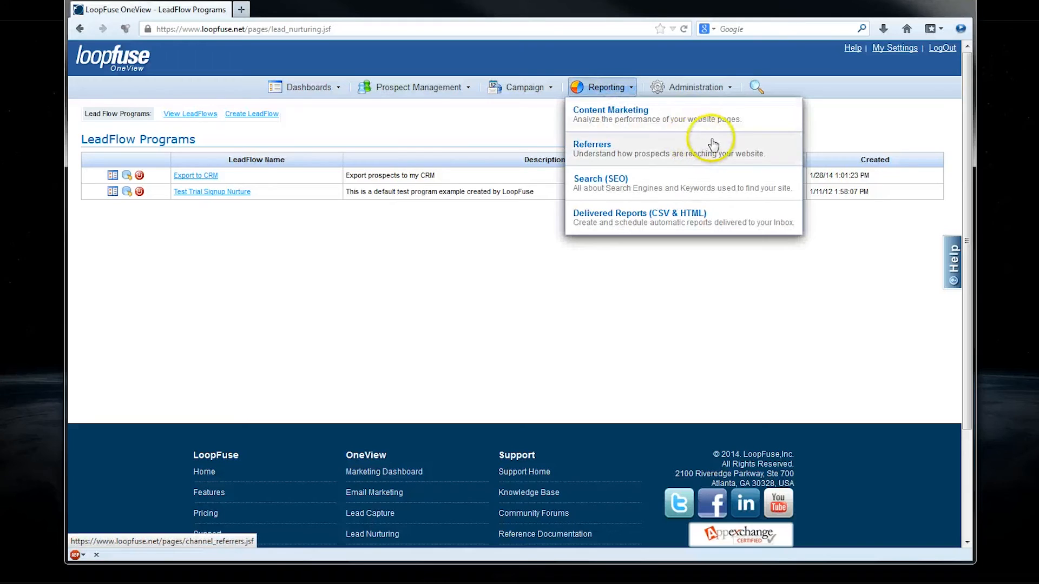
pyautogui.moveTo(676, 149)
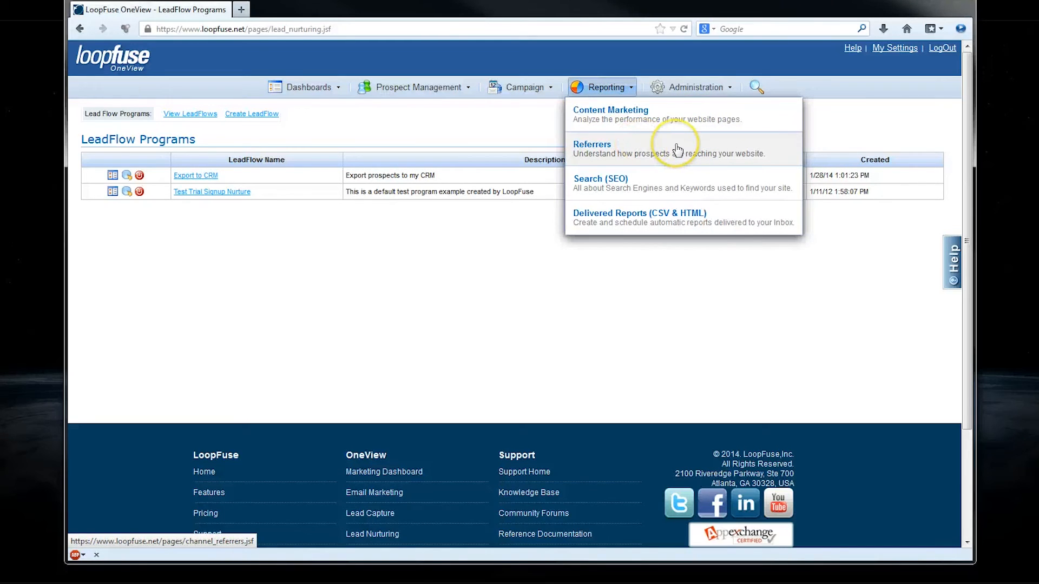
pyautogui.moveTo(656, 184)
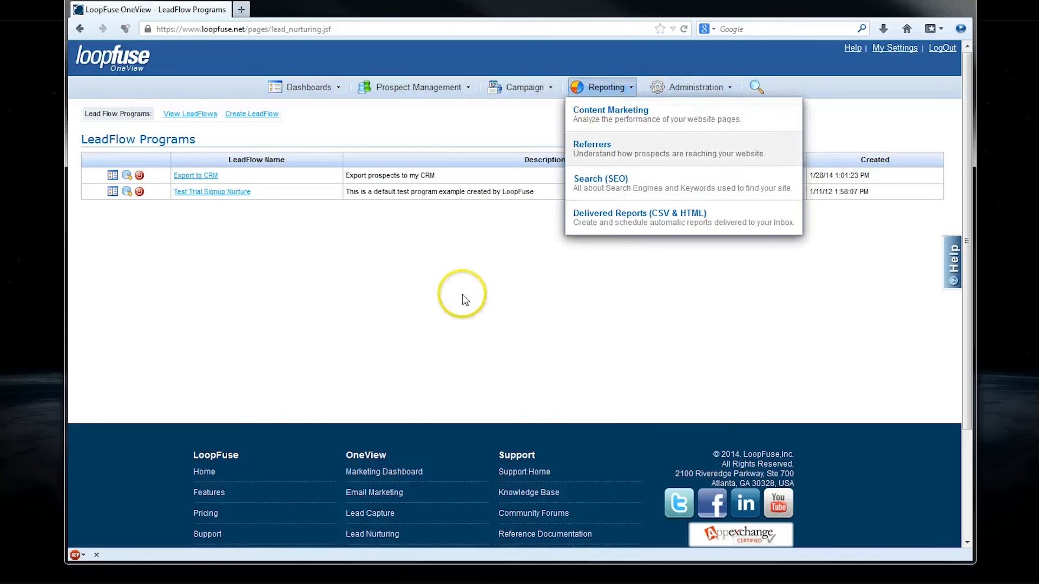
pyautogui.click(463, 297)
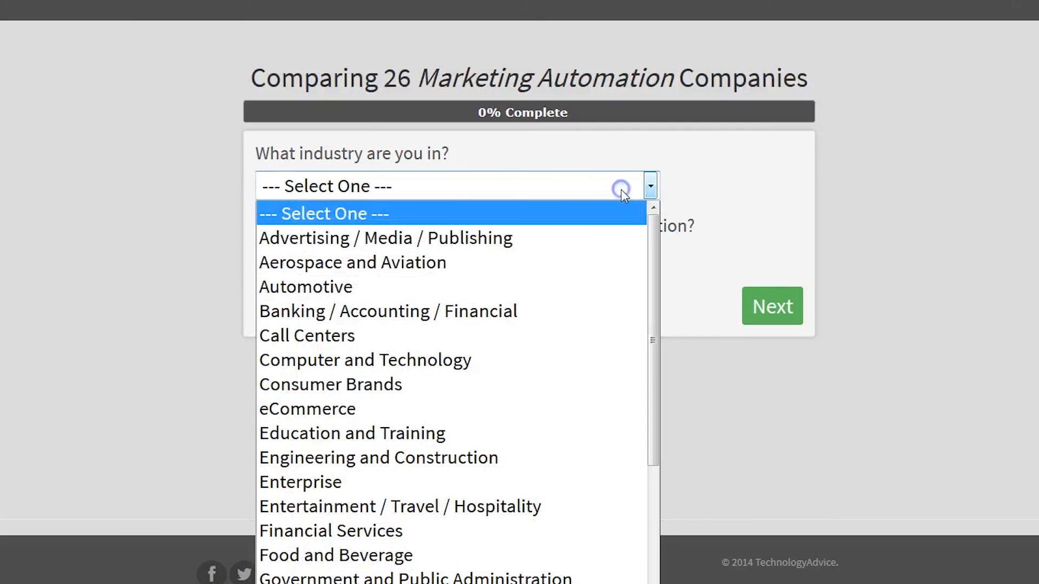
pyautogui.moveTo(499, 528)
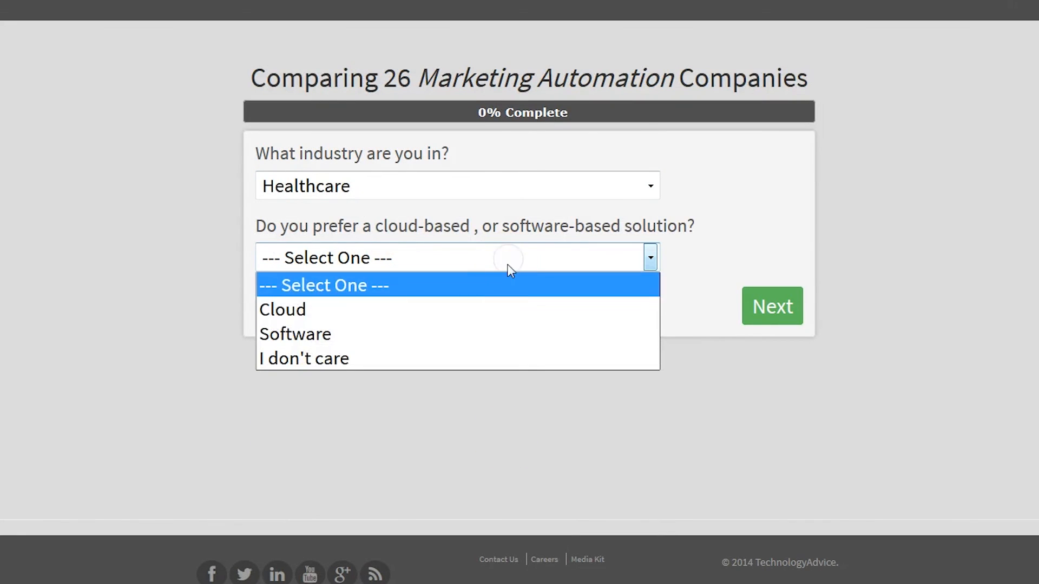
# Pick a software-based solution and advance the questionnaire to 33%
pyautogui.click(295, 334)
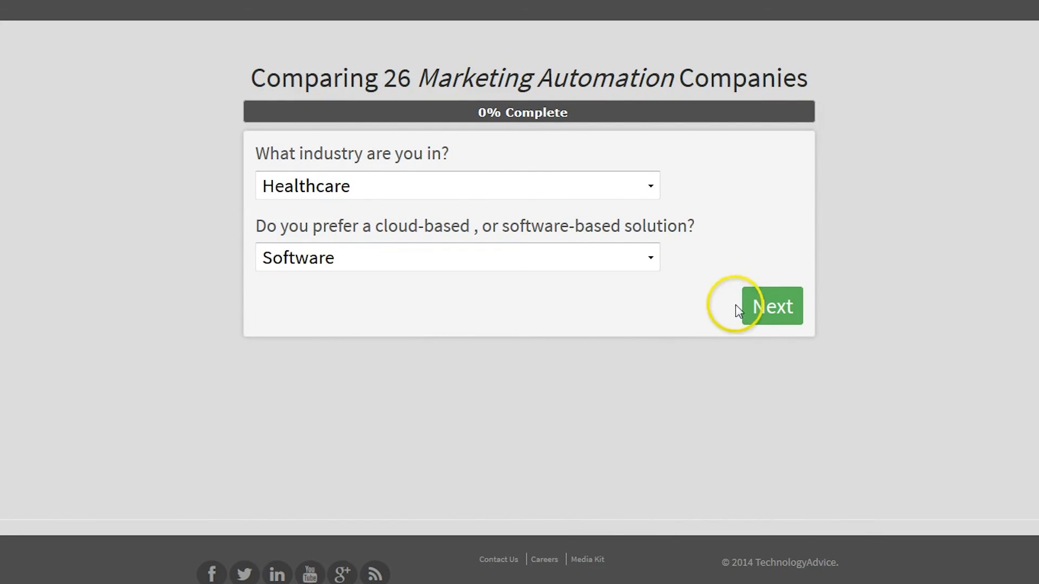
pyautogui.click(773, 306)
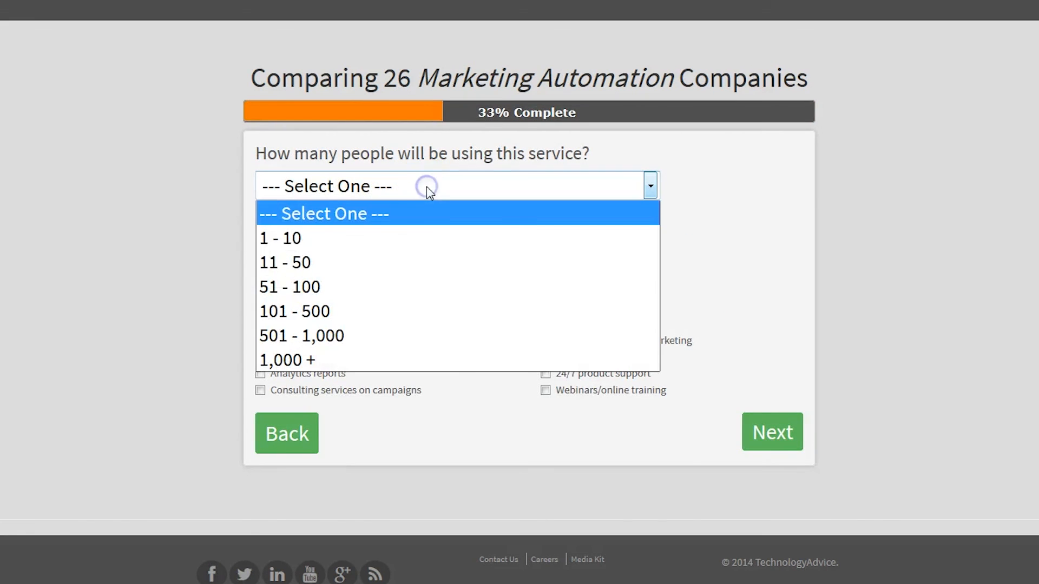
# Set 11–50 users and tick desired features, including webinars and 24/7 support
pyautogui.click(285, 262)
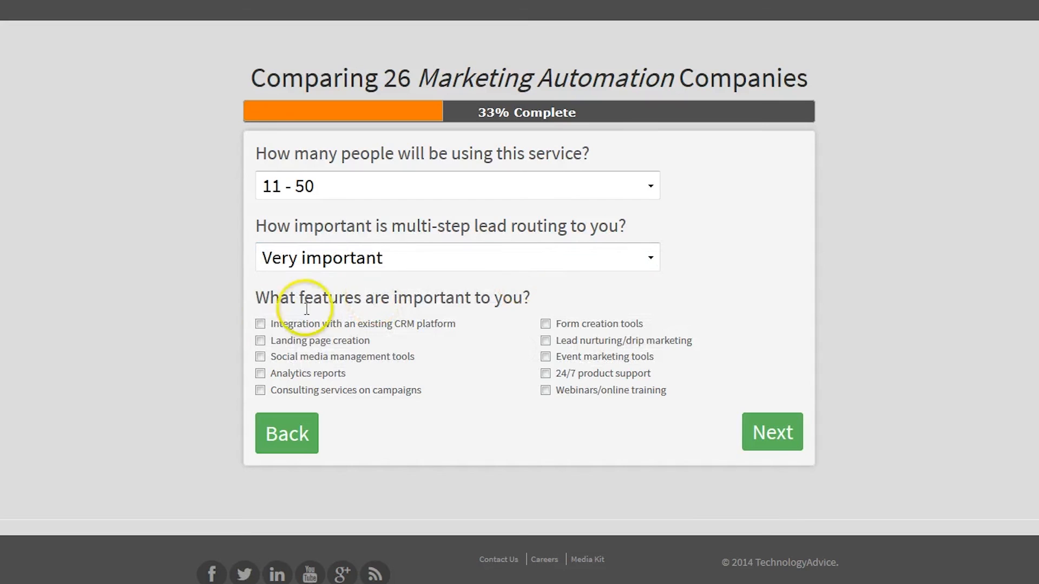
pyautogui.click(260, 357)
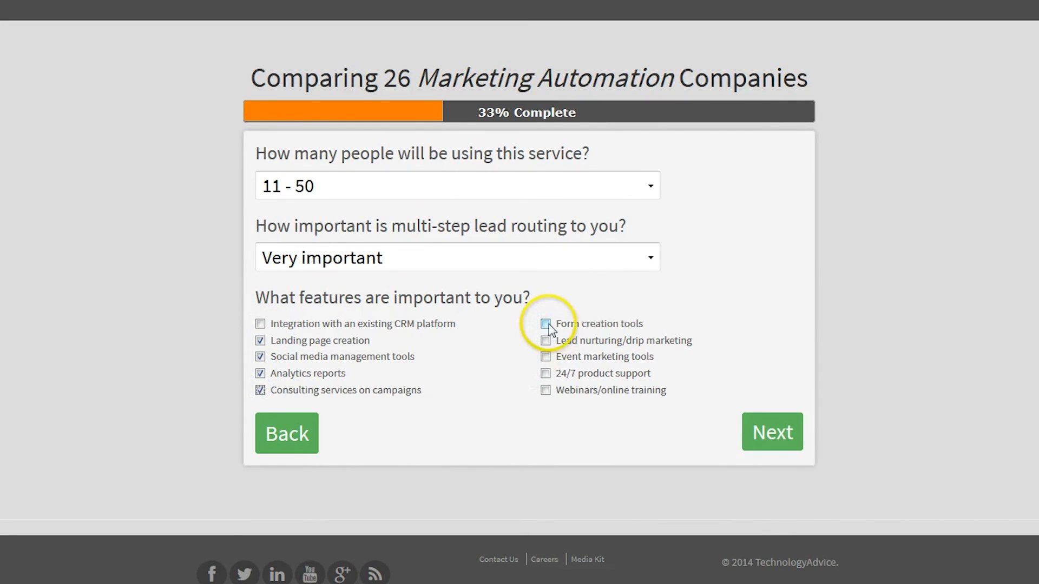
pyautogui.click(545, 390)
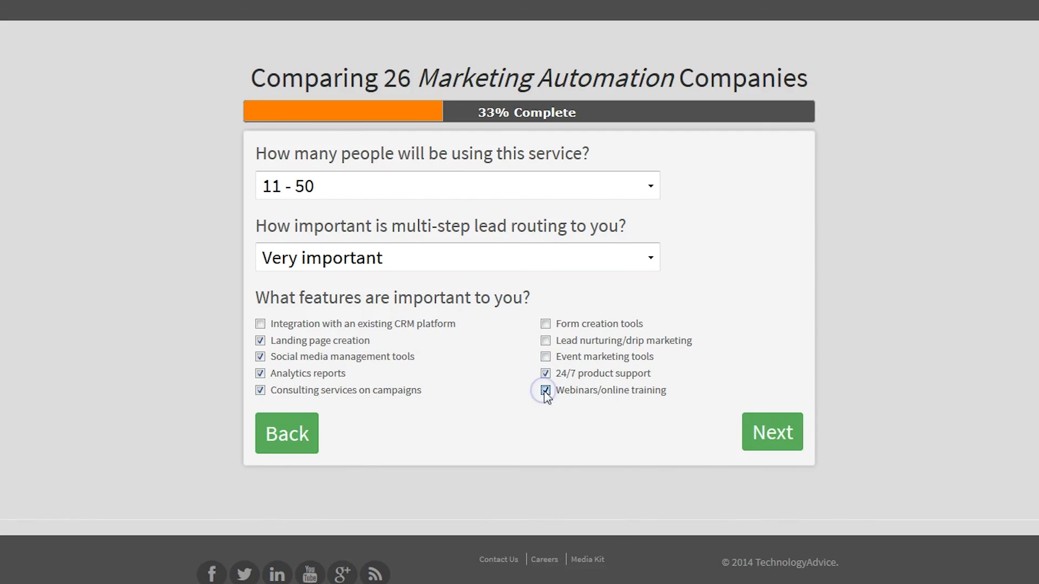